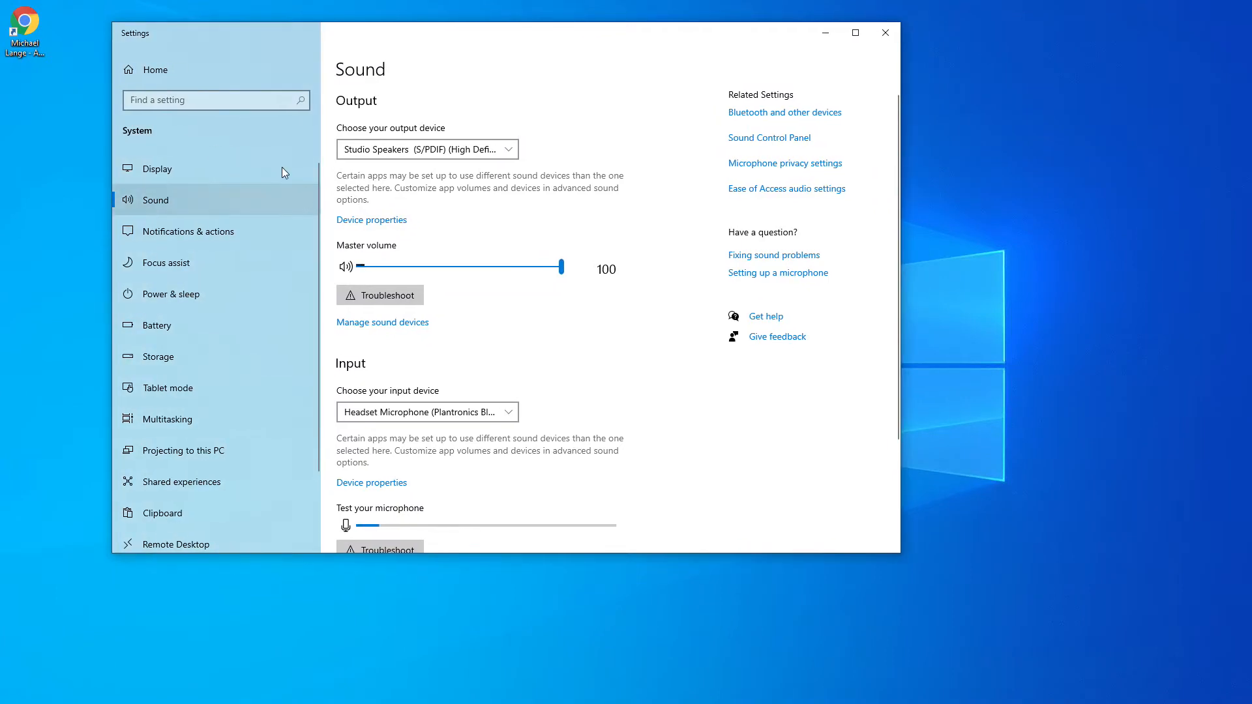
mouse_move(187, 206)
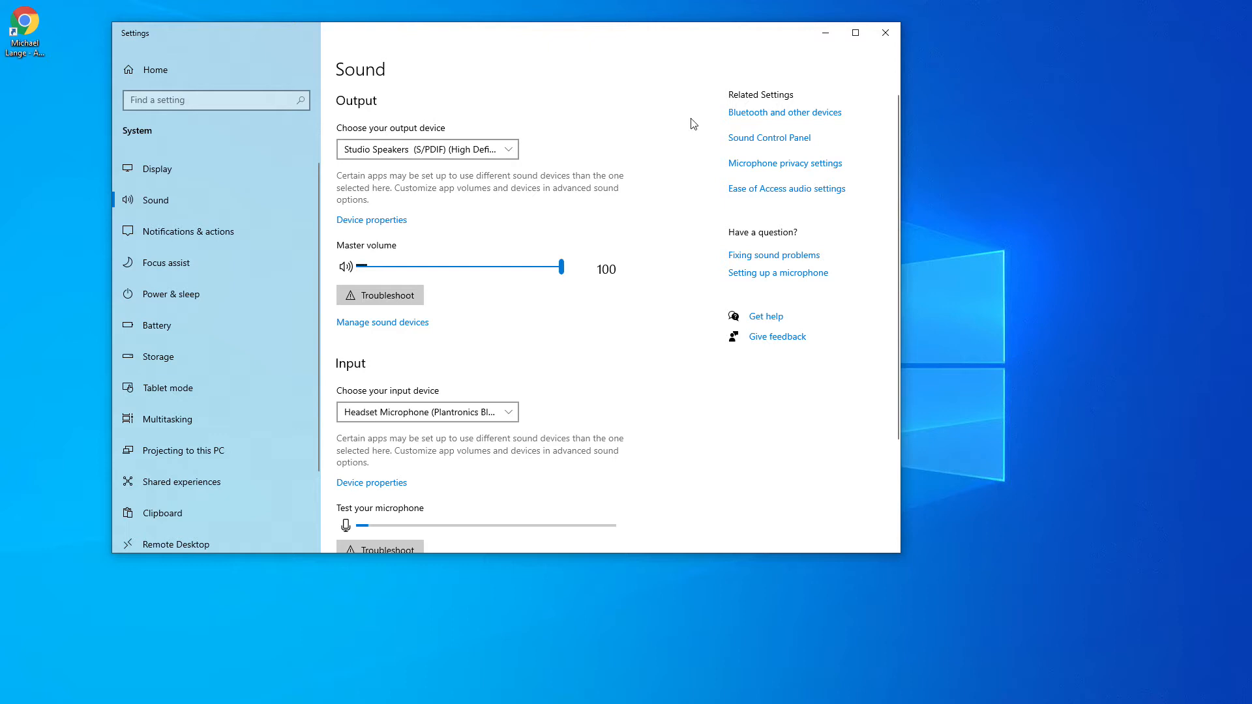
mouse_move(772, 137)
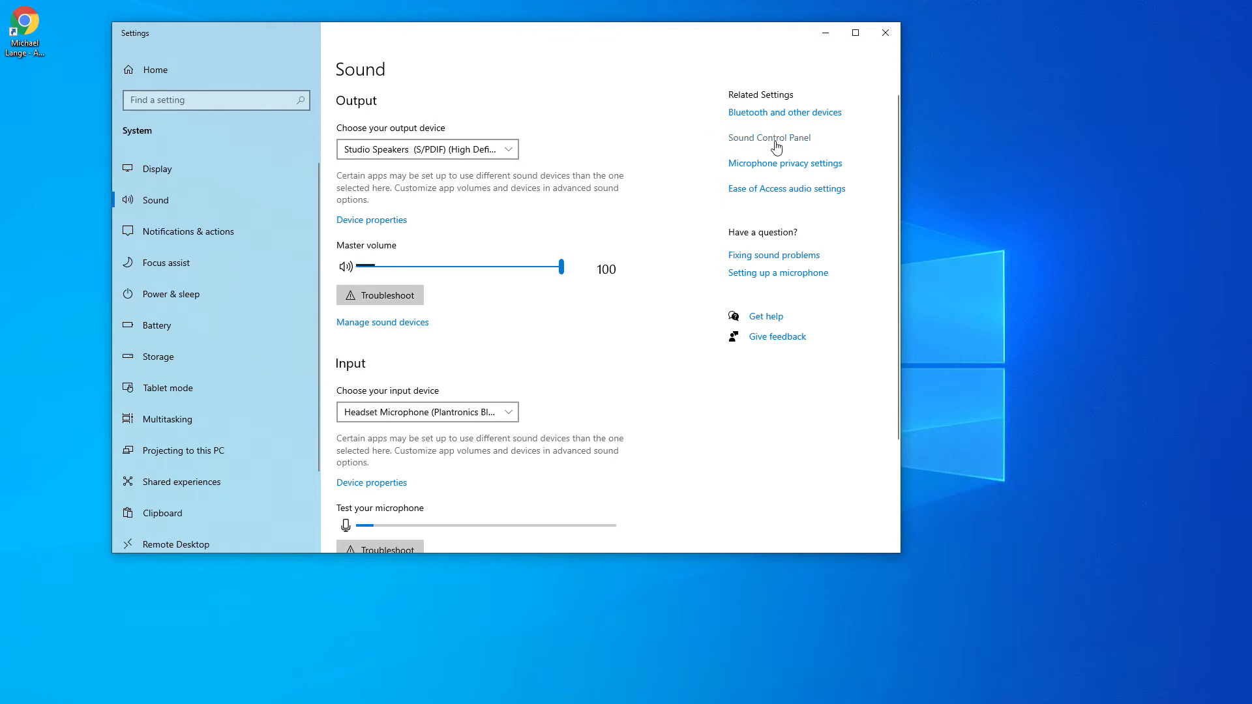
mouse_move(797, 148)
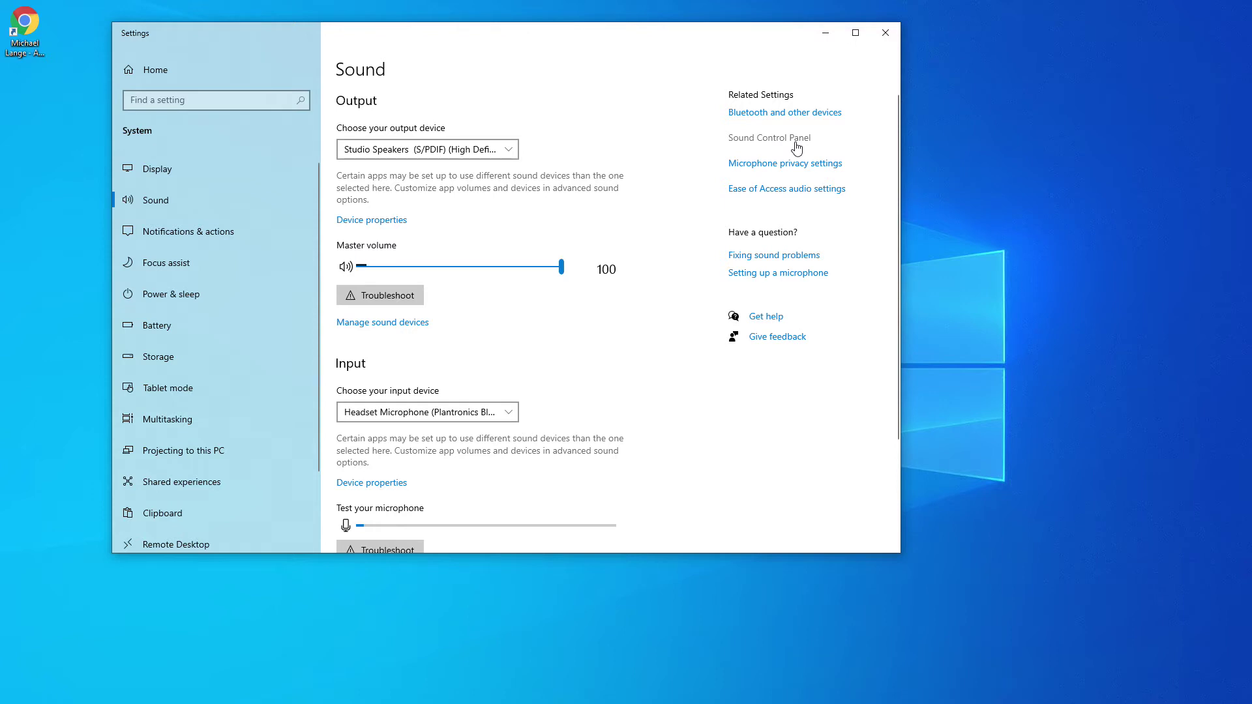
mouse_move(776, 145)
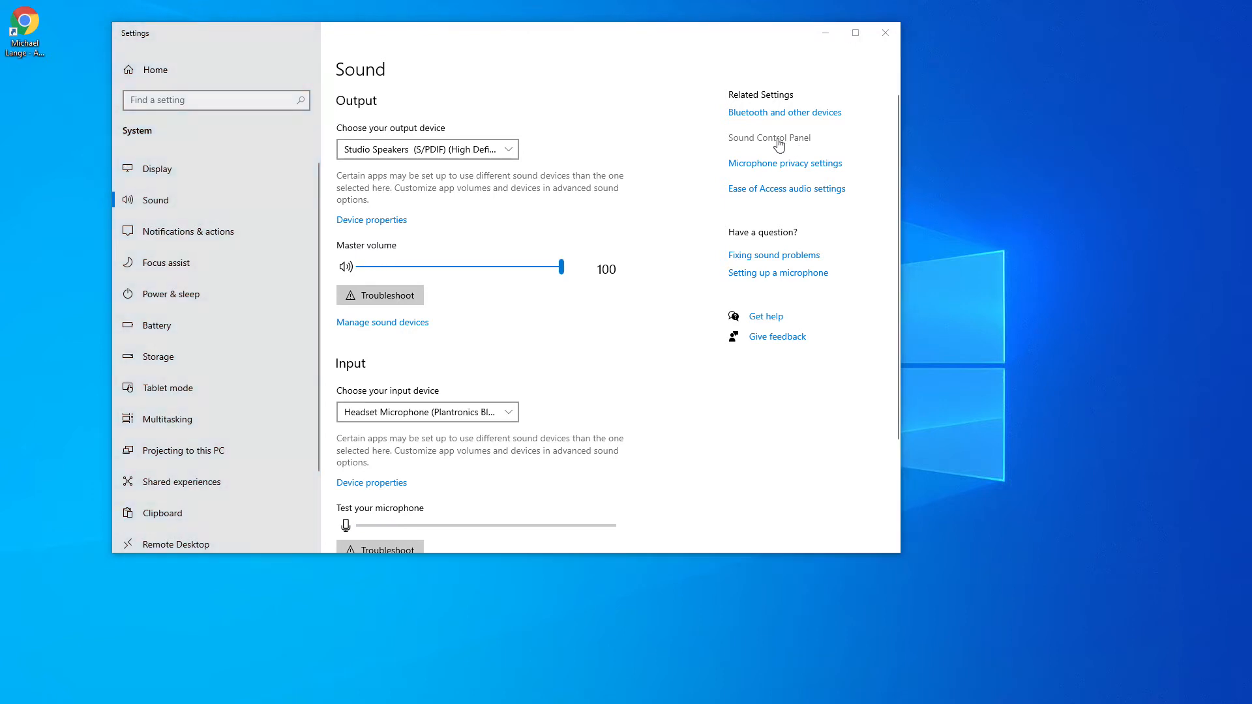
Open the classic Sound dialog and select the Headphone Analog Out playback device
click(769, 138)
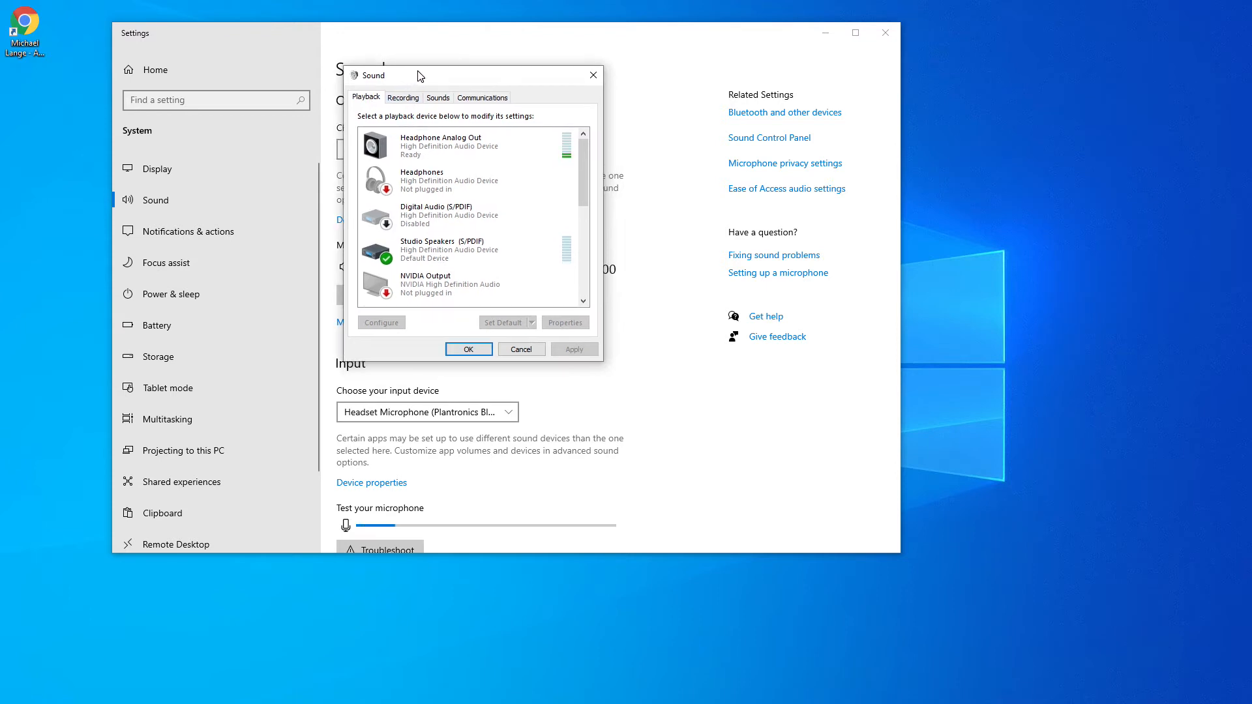
click(453, 146)
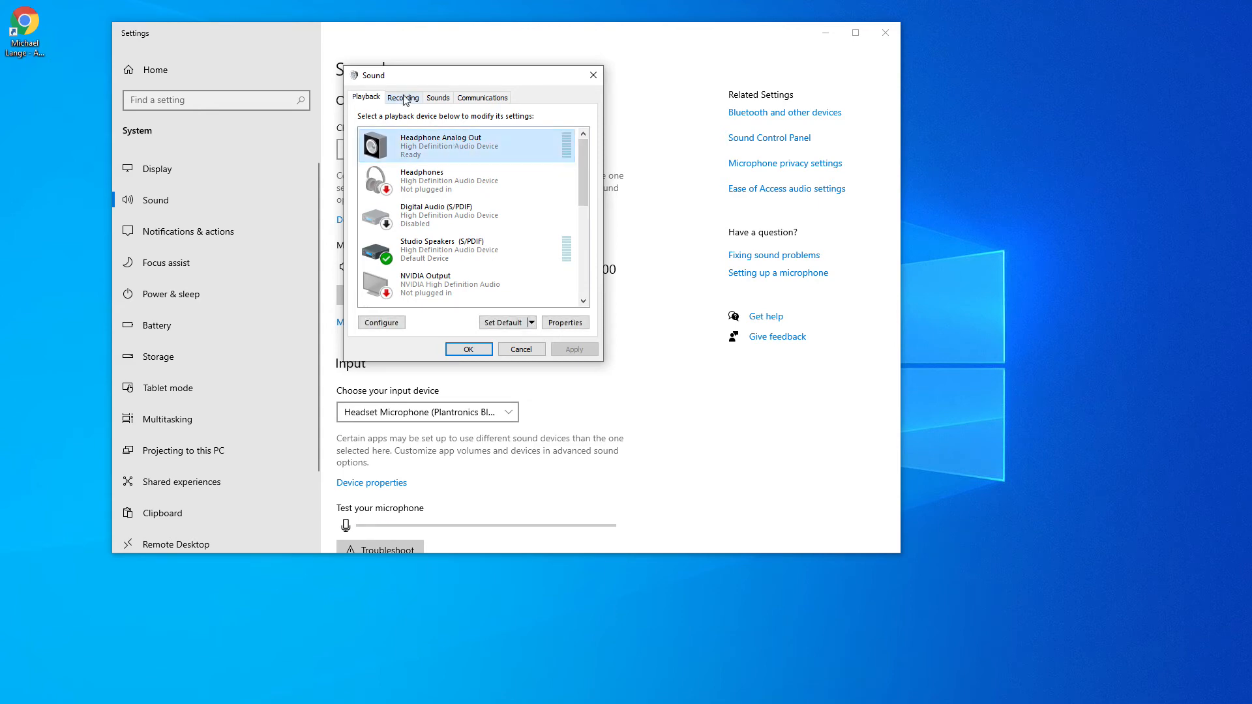
Show the Recording tab and select Line In to watch its level meter
click(403, 97)
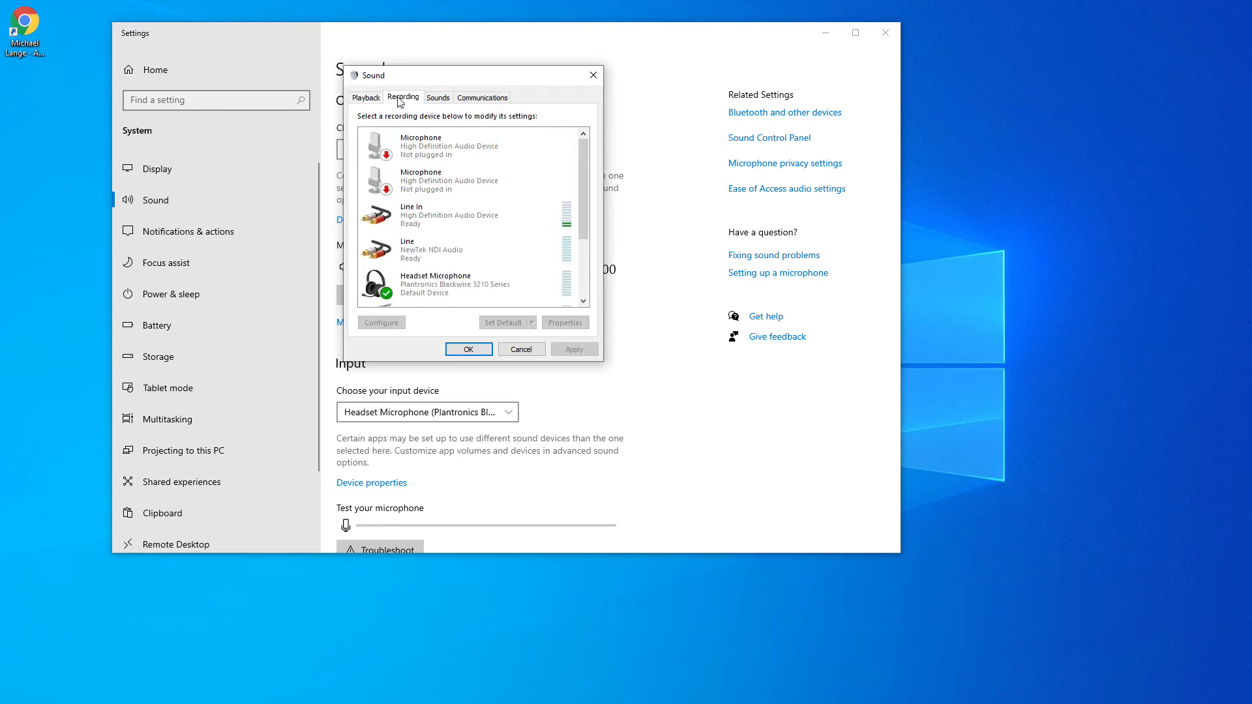
click(446, 214)
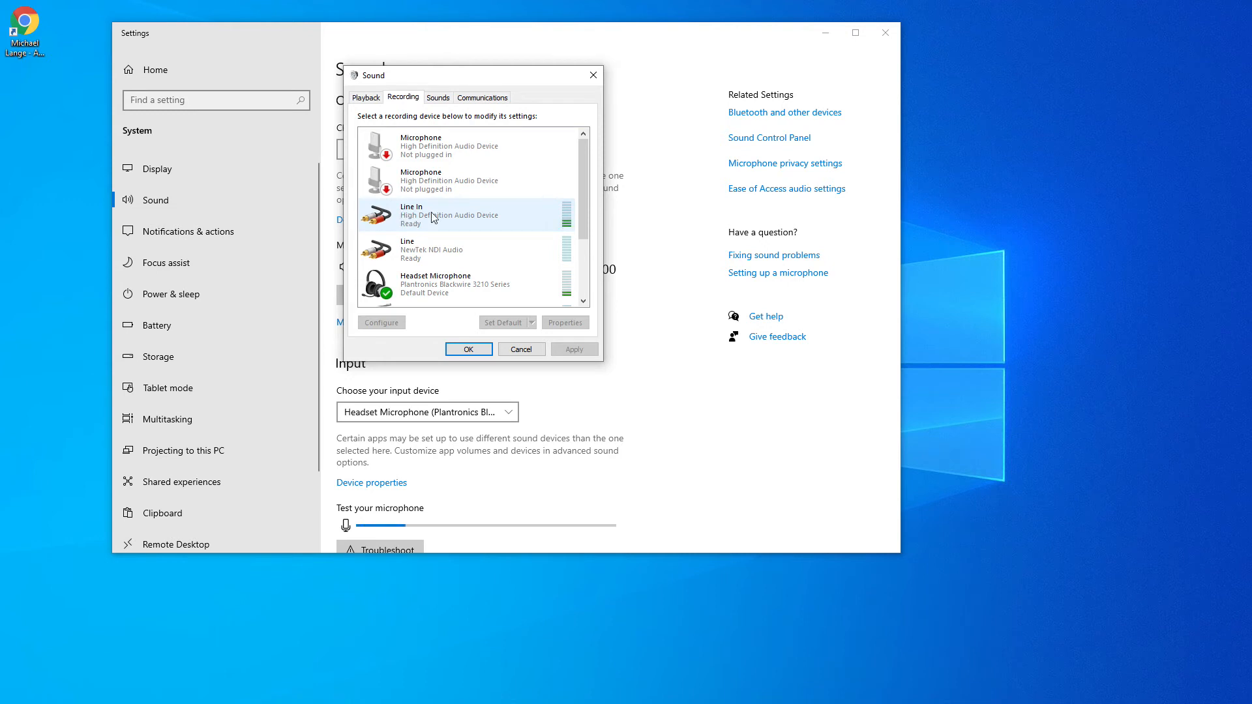
mouse_move(466, 220)
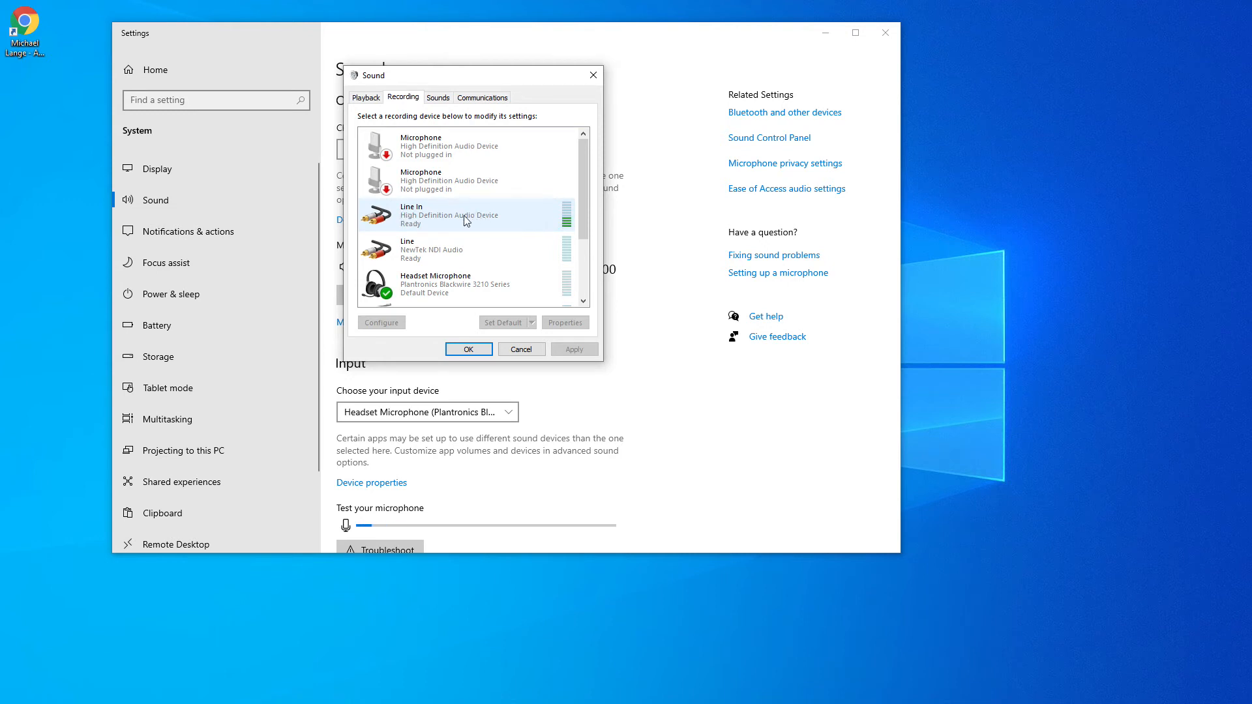
click(463, 215)
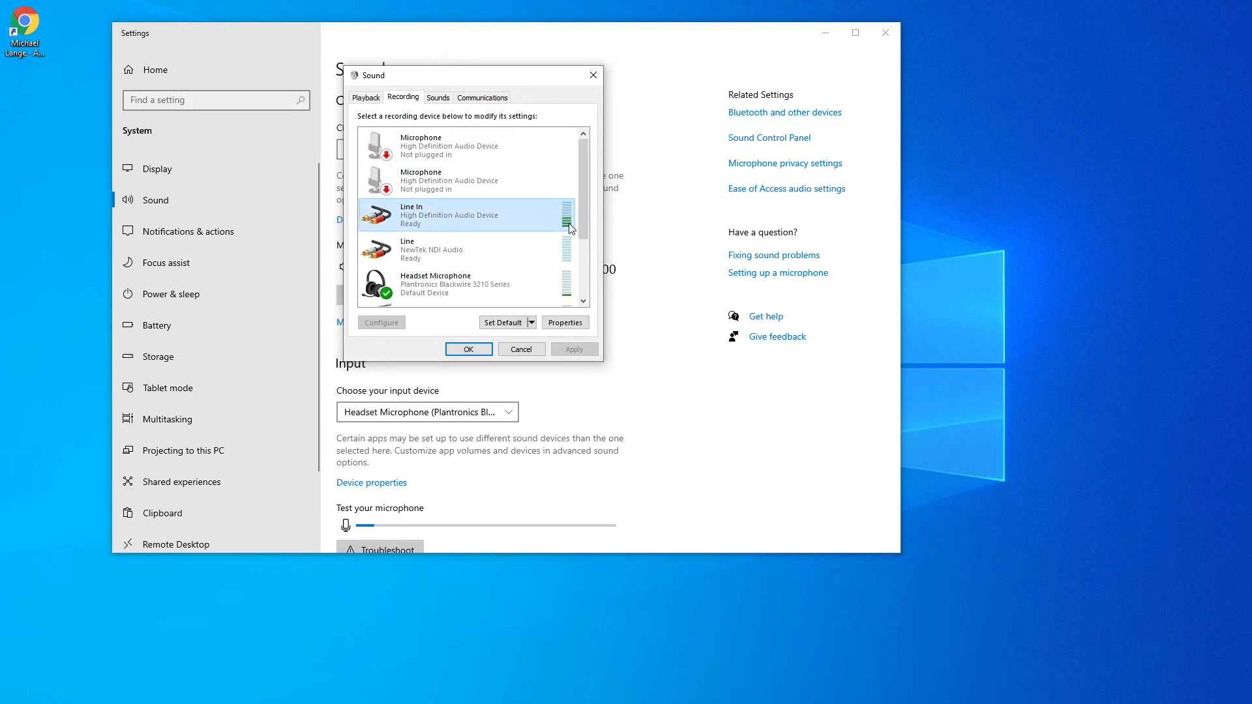